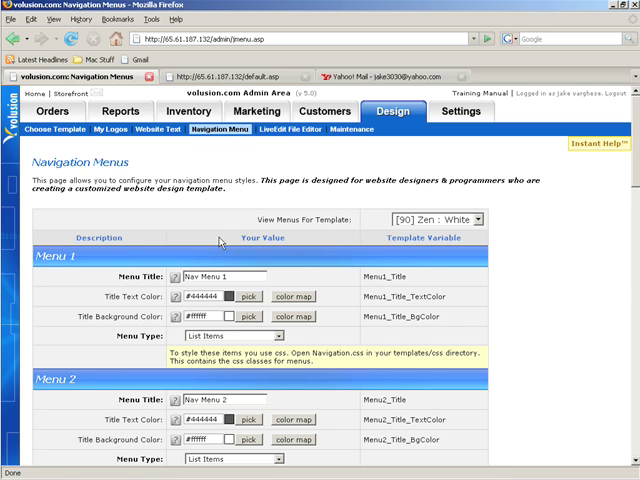
Step: Set Menu 1 to the Rollover Colors type with vertical alignment and no divider
scroll("down", 3)
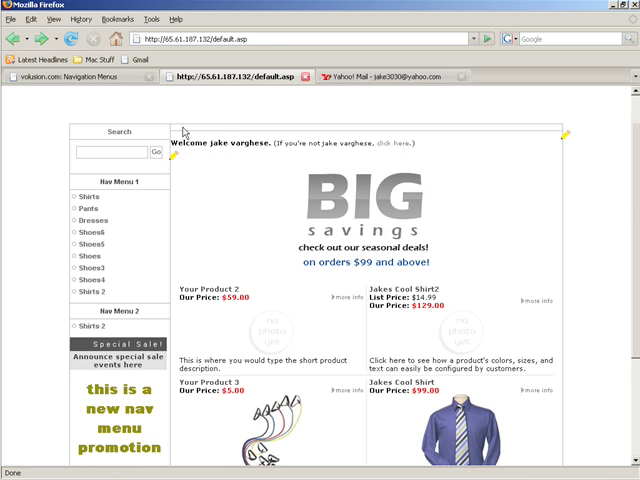
mouse_move(190, 131)
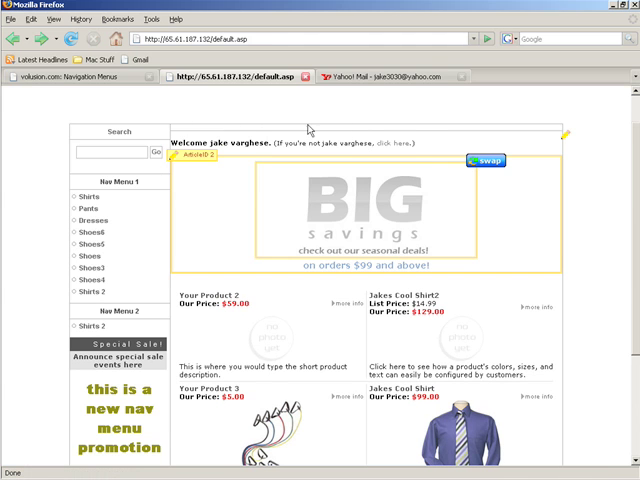
mouse_move(150, 135)
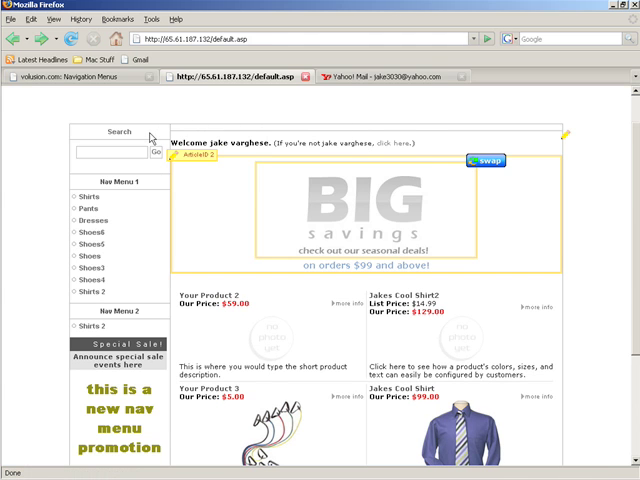
mouse_move(190, 126)
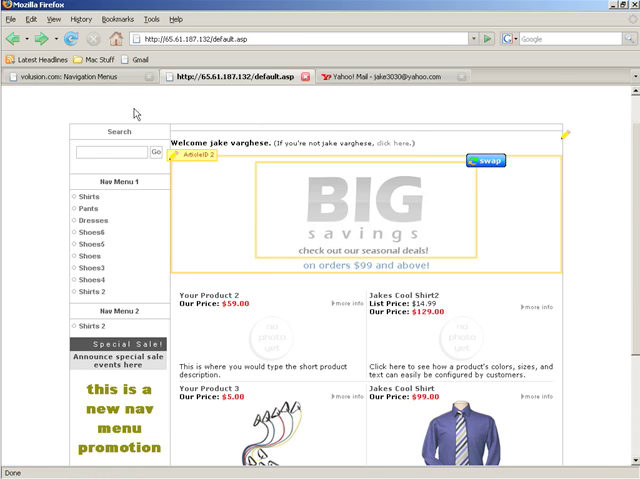
mouse_move(53, 196)
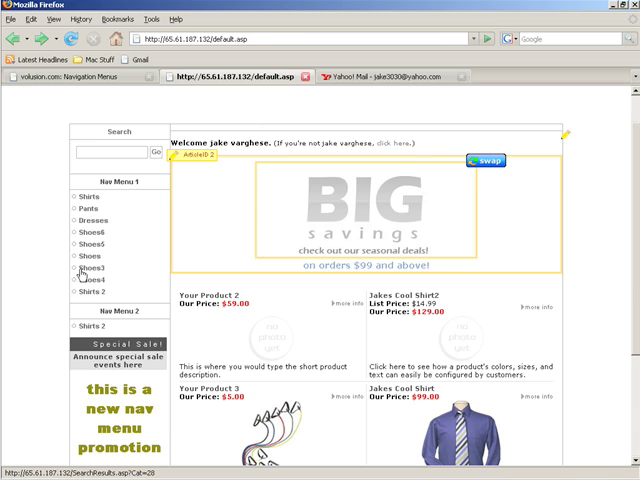
mouse_move(75, 75)
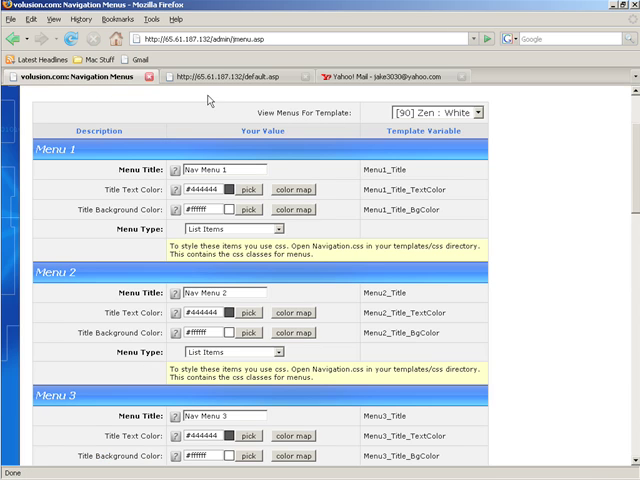
mouse_move(229, 224)
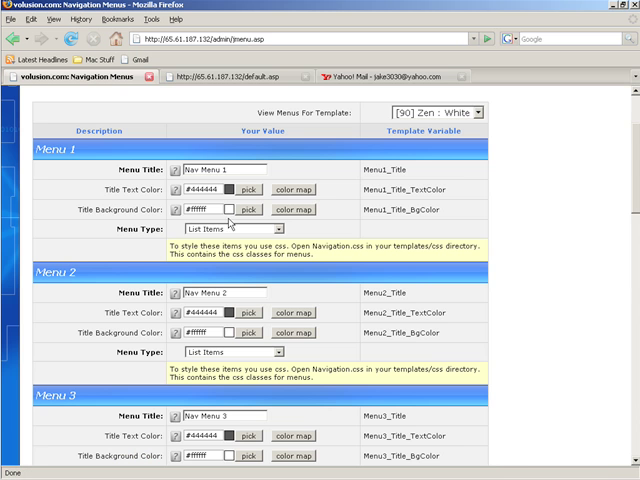
left_click(232, 228)
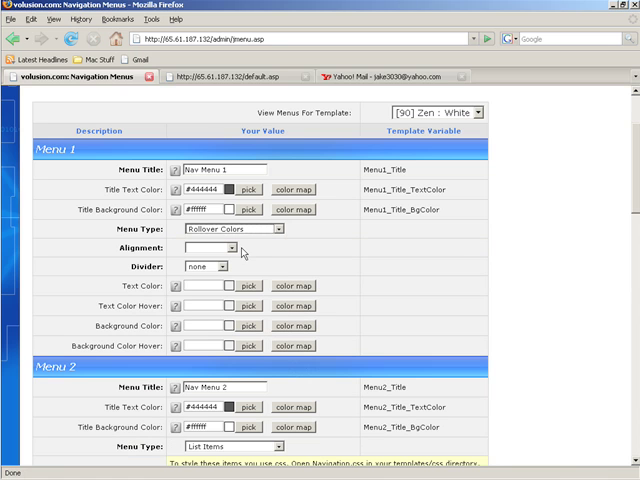
left_click(204, 247)
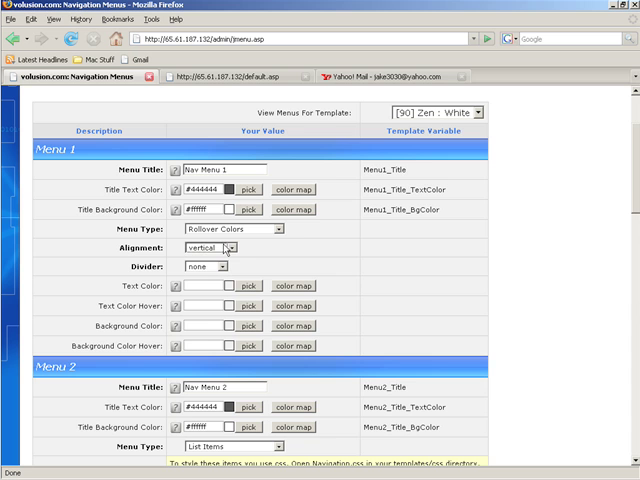
left_click(220, 267)
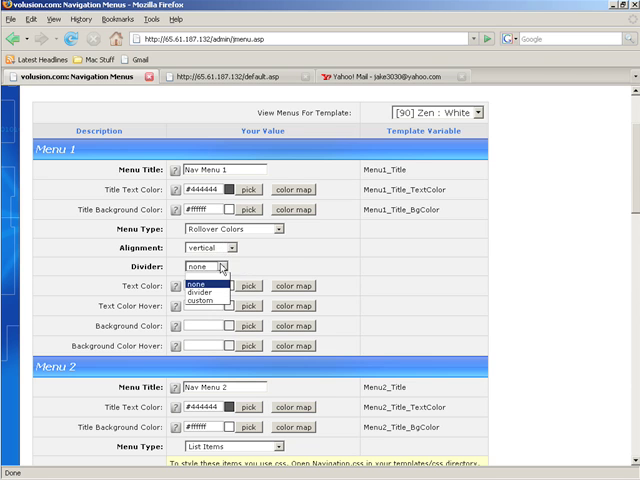
scroll("down", 3)
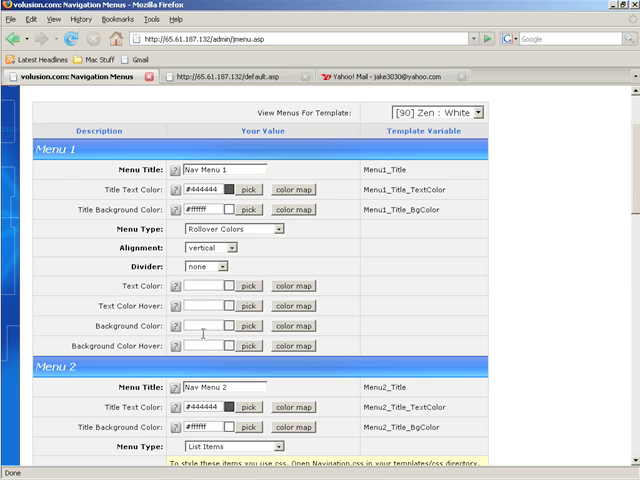
Step: Enter the blue background colour #0000cd for Menu 1
type("#0000cd")
type("#1e90ff")
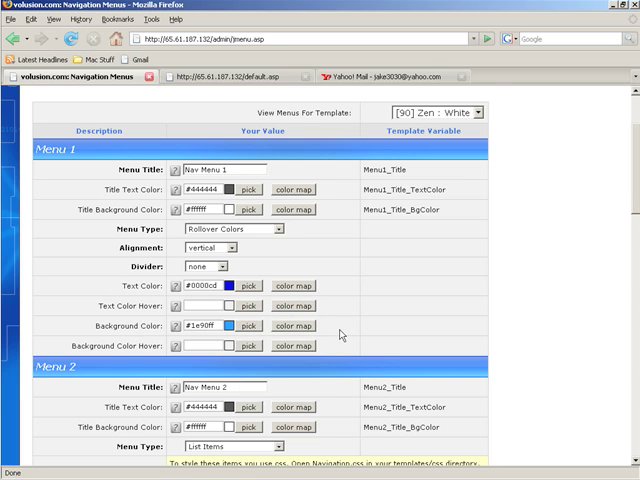
scroll("down", 3)
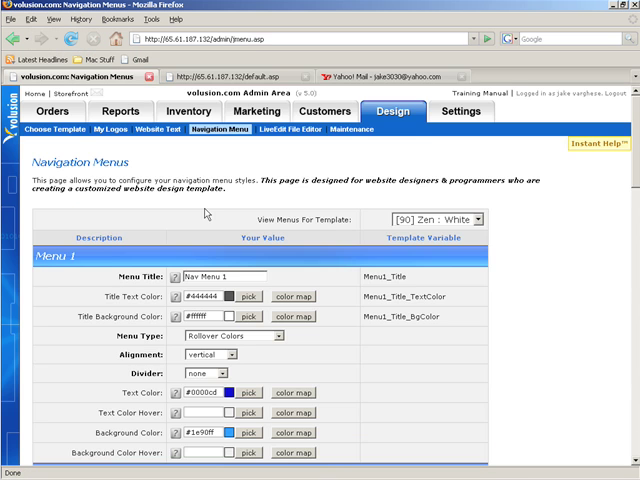
scroll("down", 3)
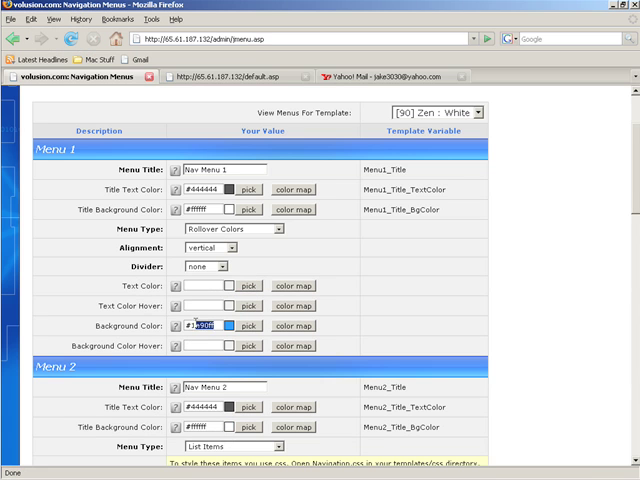
scroll("down", 3)
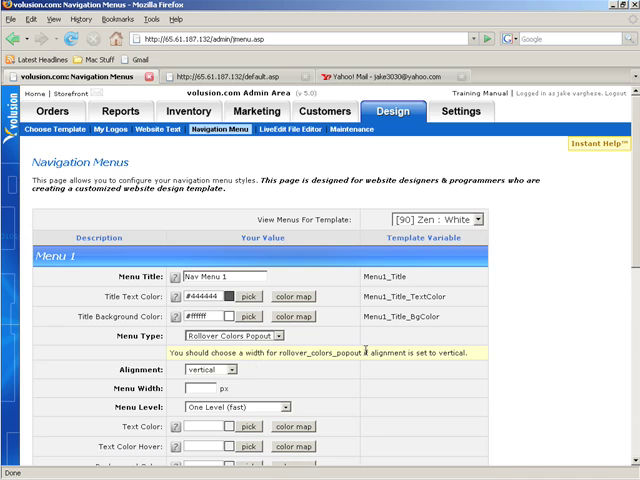
Step: Give Nav Menu 1 the Two Levels menu level and enter 142 as the menu width
scroll("down", 3)
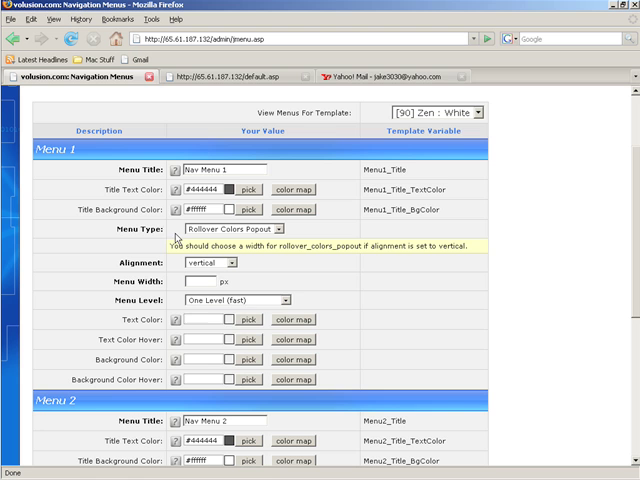
left_click(232, 299)
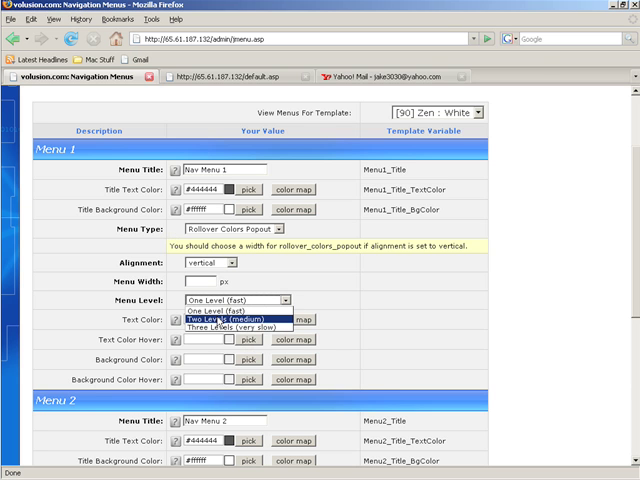
mouse_move(235, 328)
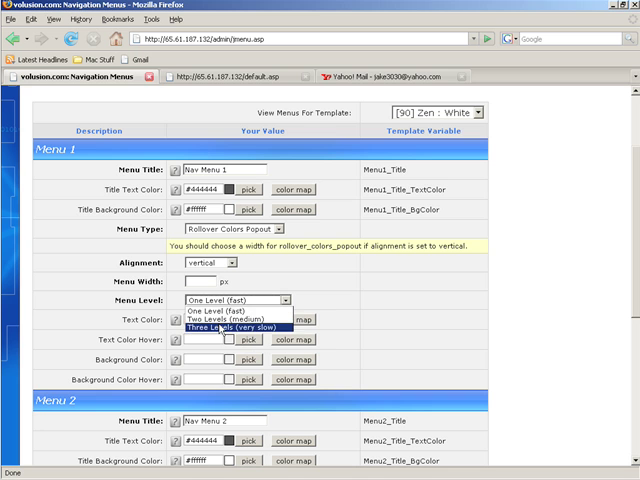
mouse_move(225, 320)
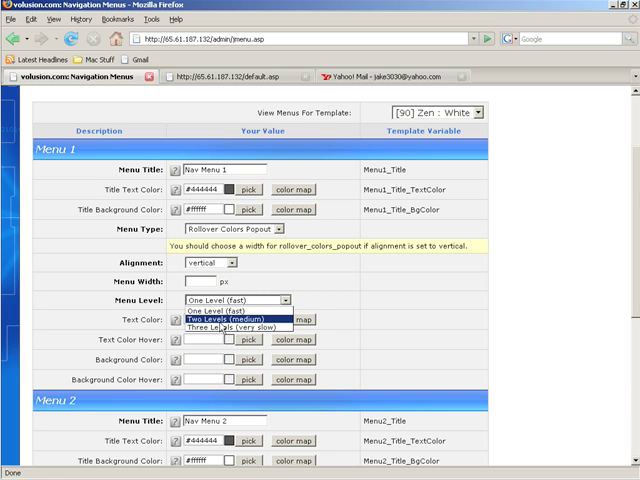
mouse_move(220, 326)
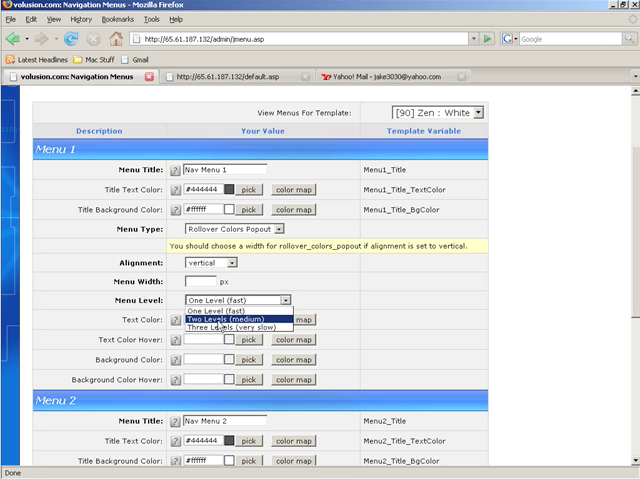
left_click(230, 299)
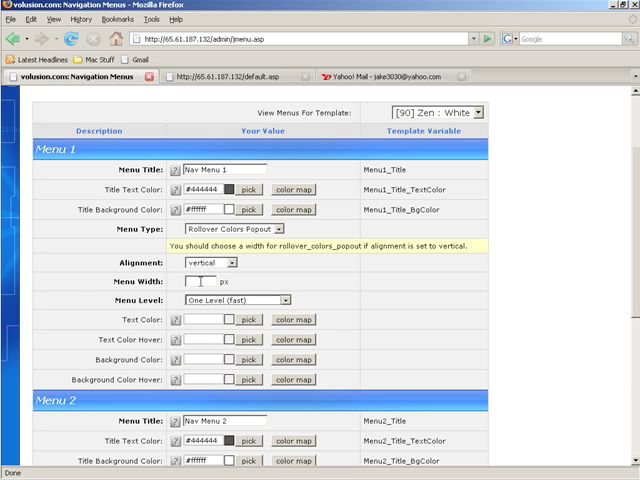
type("142")
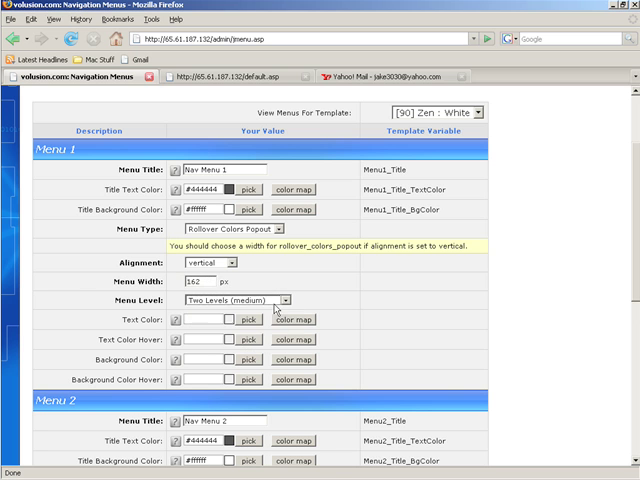
scroll("down", 3)
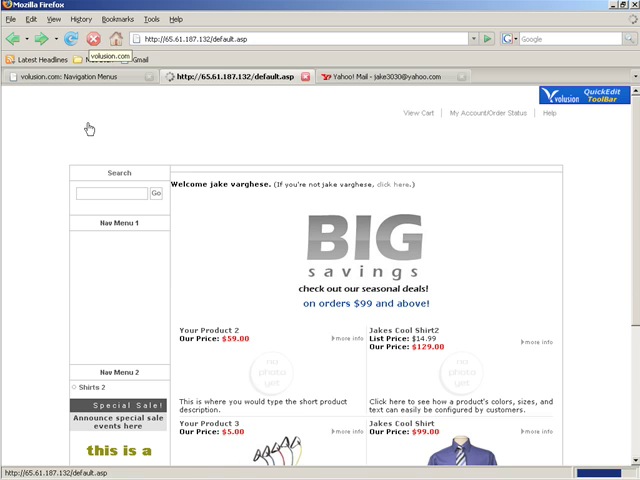
Step: On the Navigation Menus tab, pick dark grey #696969 as Nav Menu 1's hover background
left_click(122, 222)
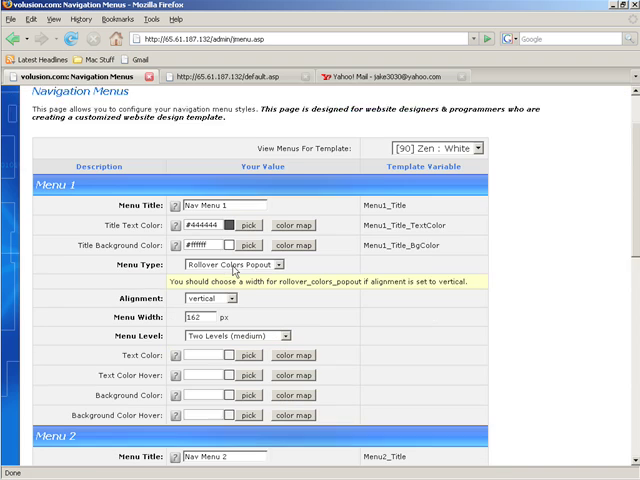
scroll("down", 3)
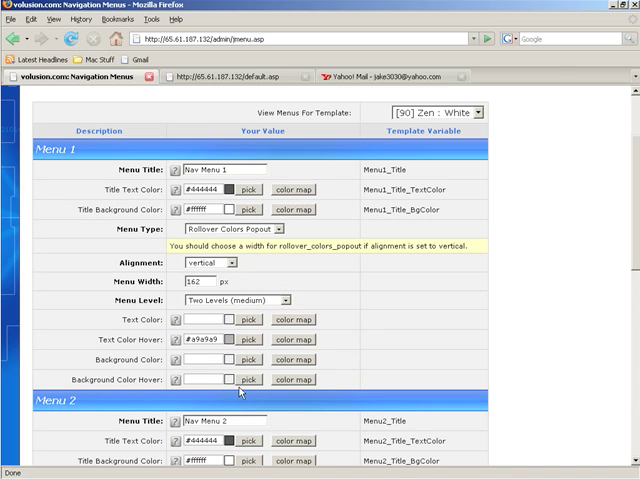
left_click(247, 379)
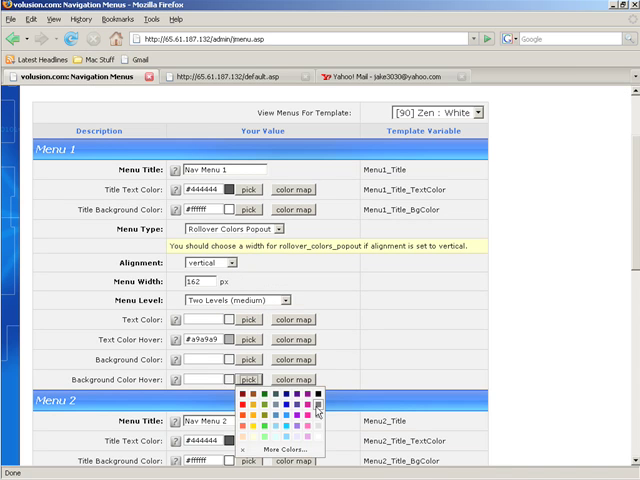
left_click(308, 399)
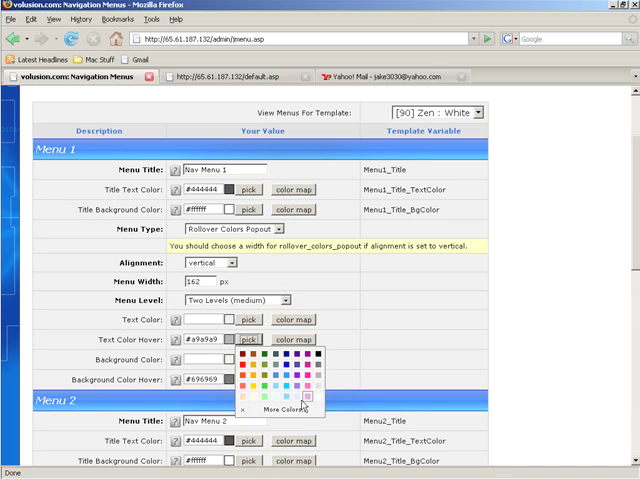
scroll("down", 3)
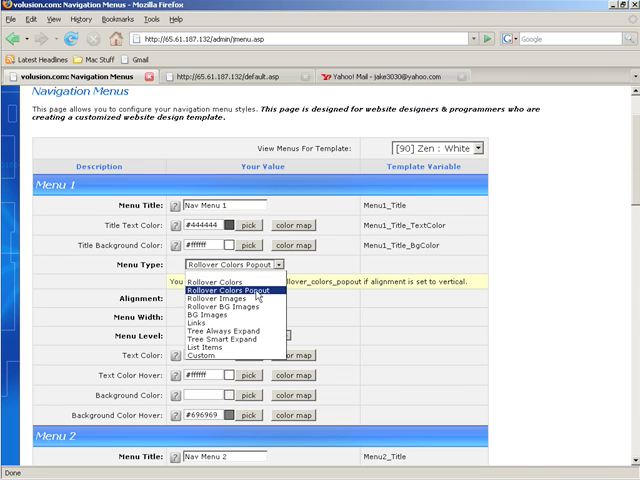
mouse_move(196, 324)
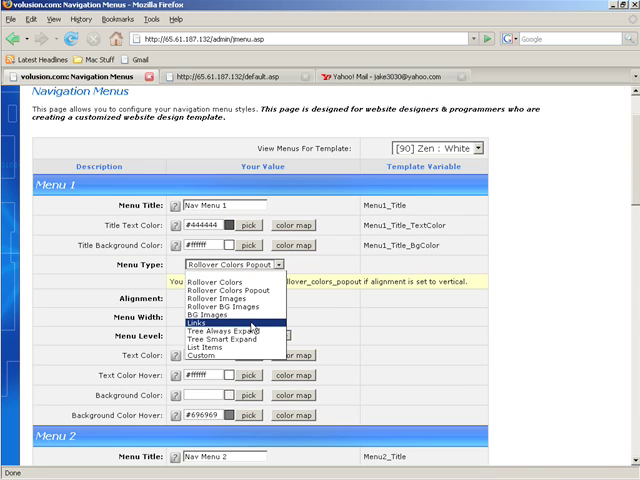
Step: Switch Nav Menu 1 to Tree Always Expand and review its remaining settings
left_click(218, 331)
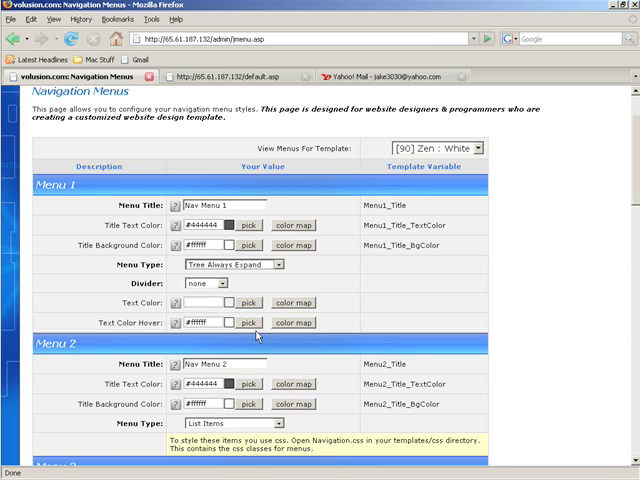
mouse_move(242, 288)
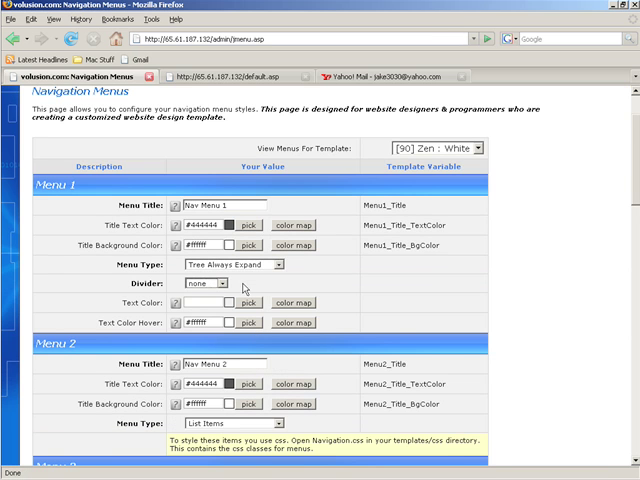
scroll("down", 3)
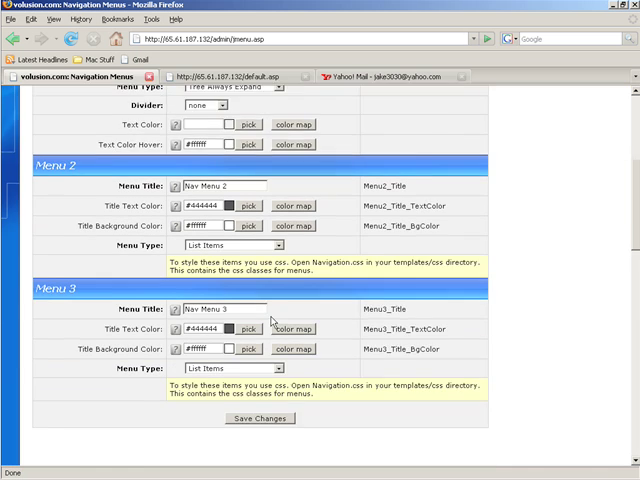
scroll("down", 3)
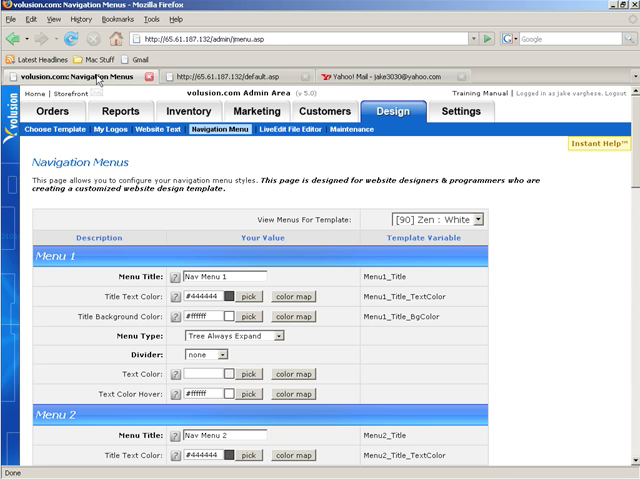
mouse_move(103, 95)
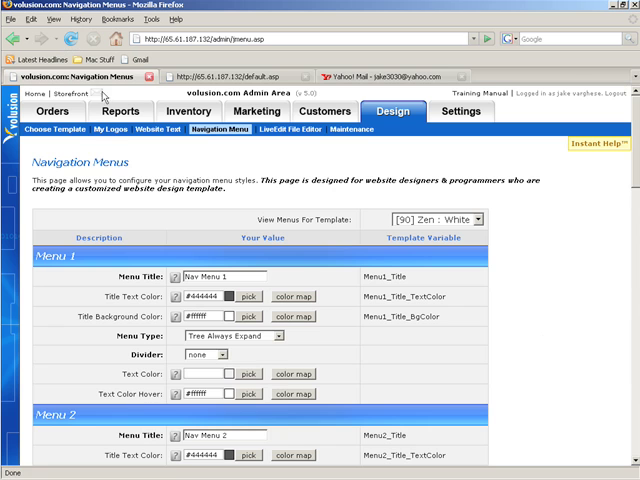